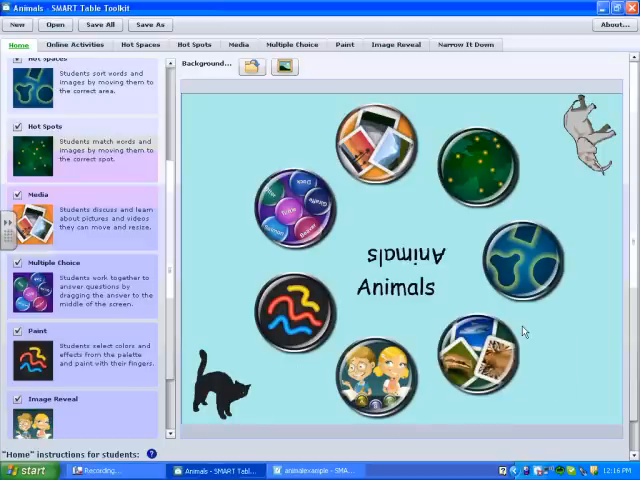
mouse_move(522, 330)
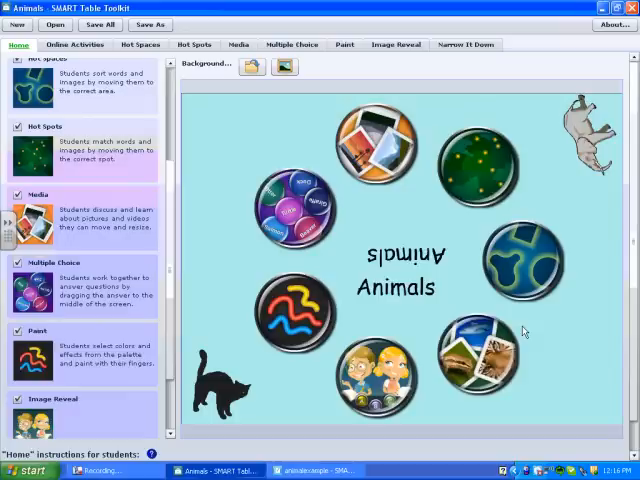
mouse_move(344, 16)
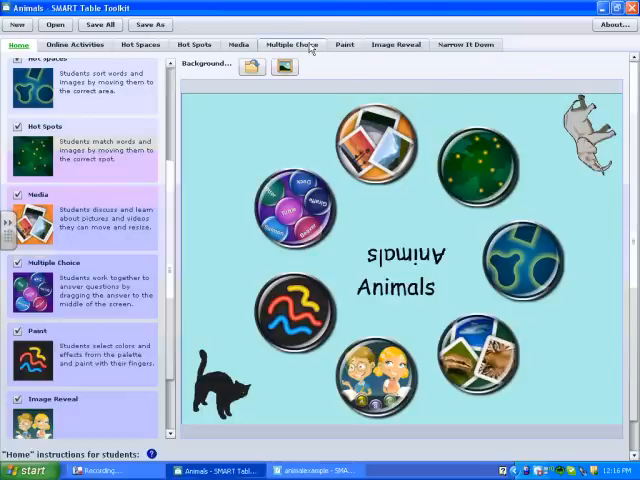
Show the Paint activity's settings for the Animals lesson
left_click(344, 44)
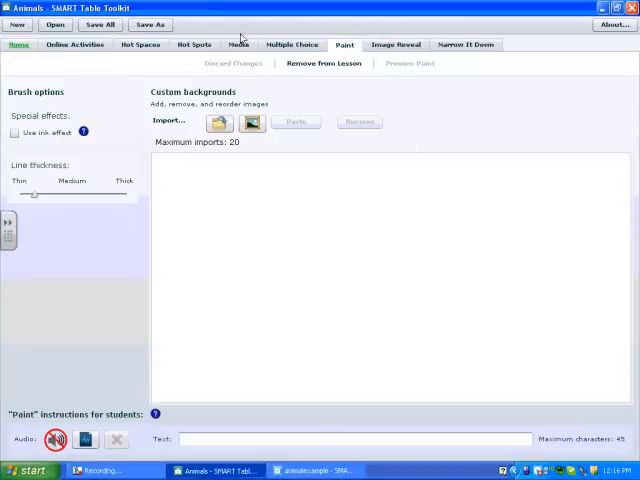
mouse_move(458, 318)
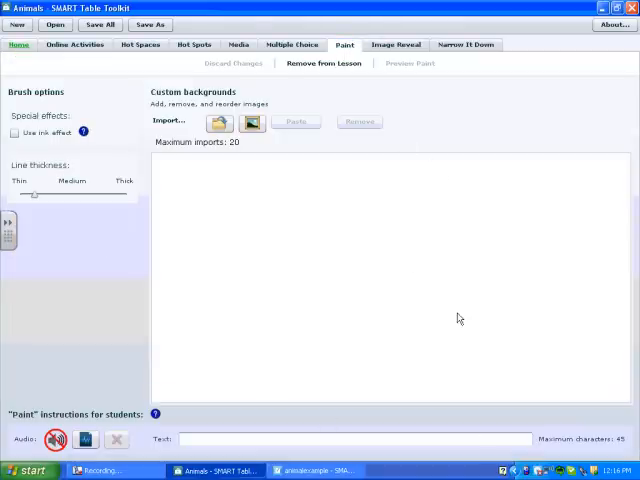
mouse_move(194, 294)
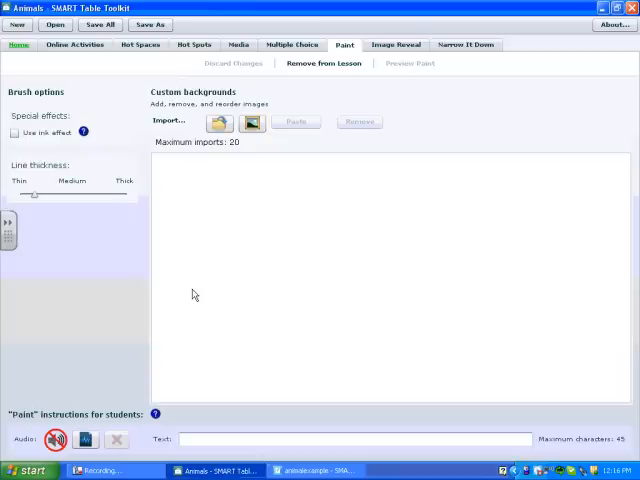
mouse_move(268, 296)
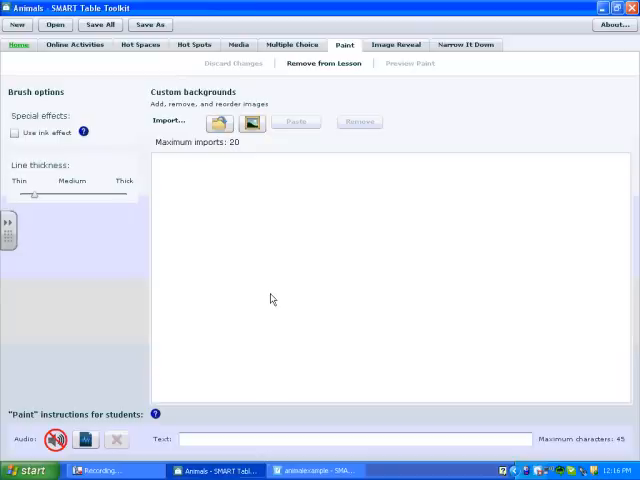
mouse_move(280, 304)
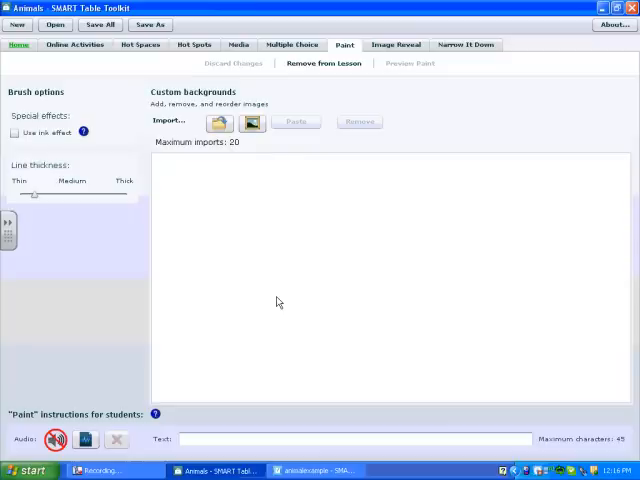
mouse_move(124, 214)
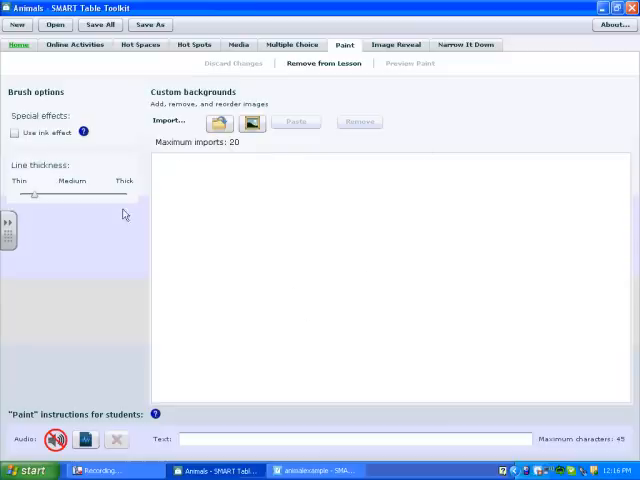
mouse_move(252, 122)
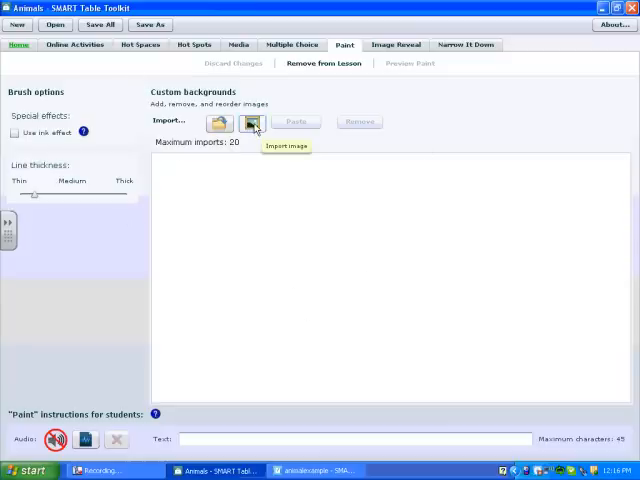
Import the grass-and-sky meadow picture from the SMART Gallery as a custom background
left_click(252, 122)
type("backgrd")
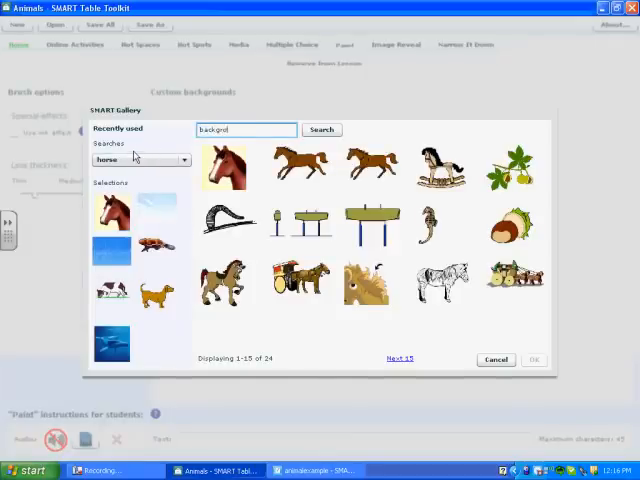
left_click(320, 128)
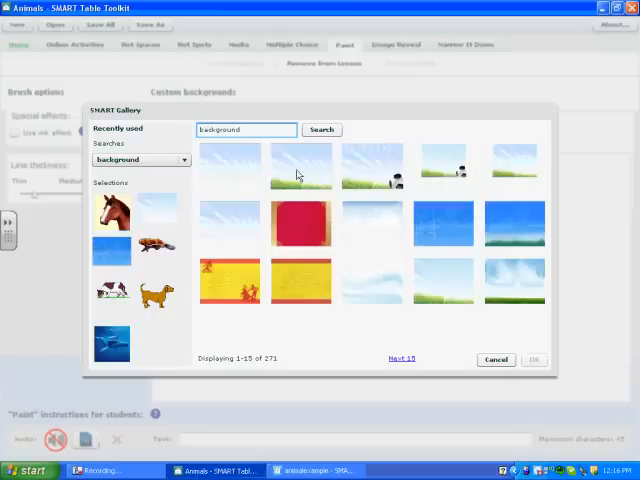
left_click(300, 164)
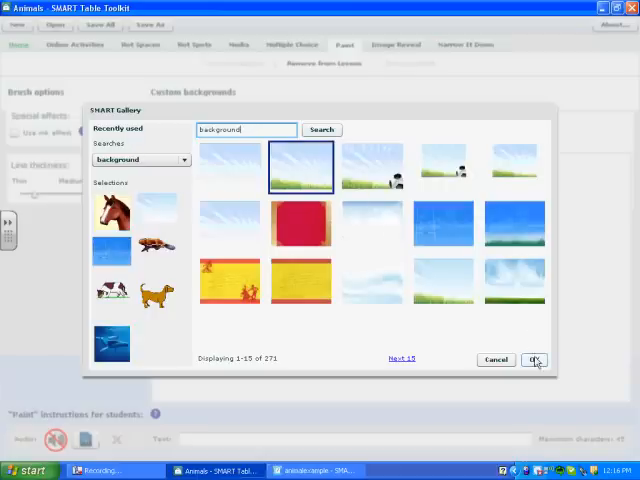
left_click(534, 360)
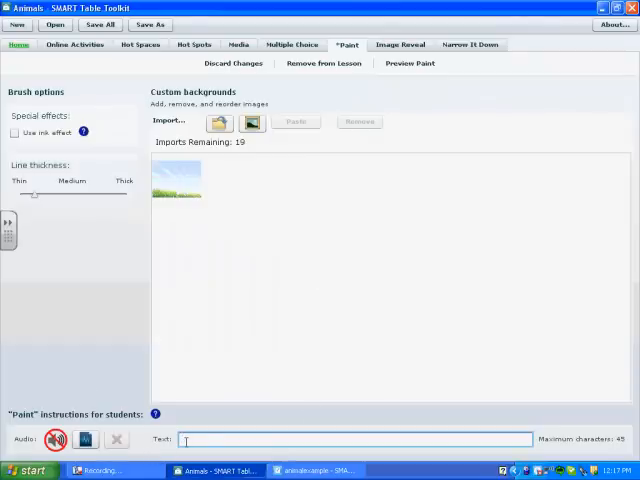
Enter 'Draw pictures of animals' as the Paint instructions text
type("Draw")
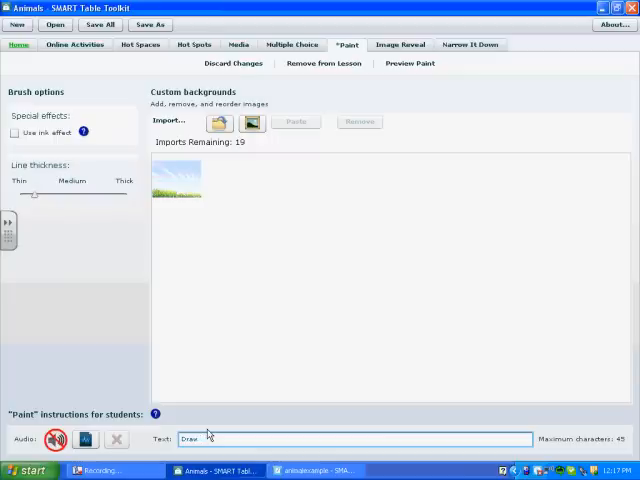
type("pictures off")
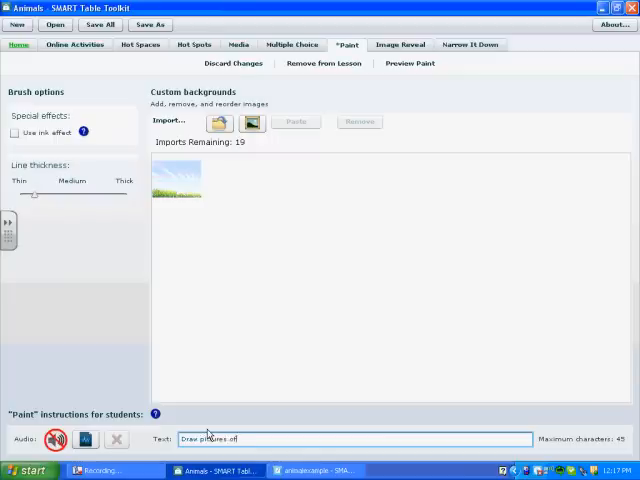
type("animals.")
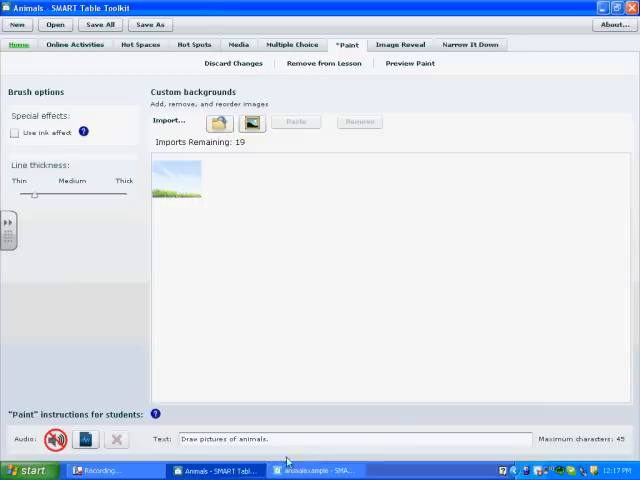
In the Notebook file, fill the blank page with a light green background via the colour picker
left_click(312, 468)
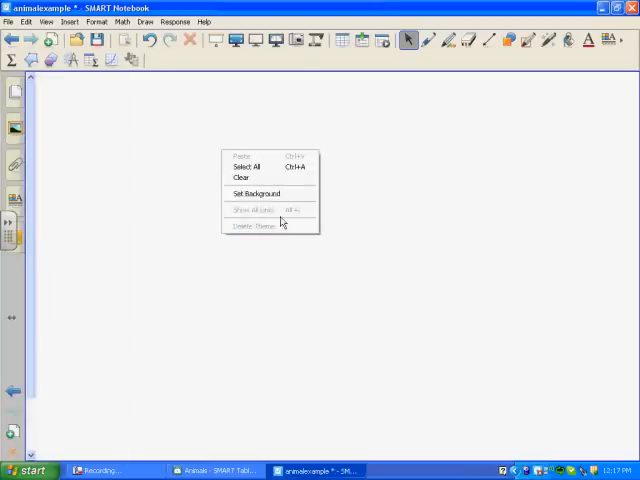
left_click(256, 192)
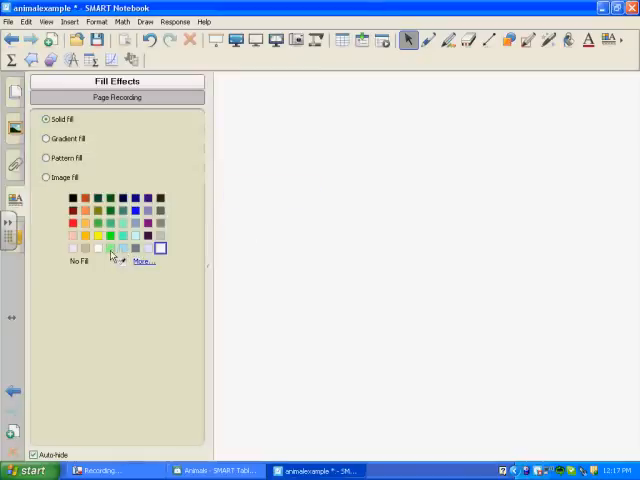
left_click(144, 260)
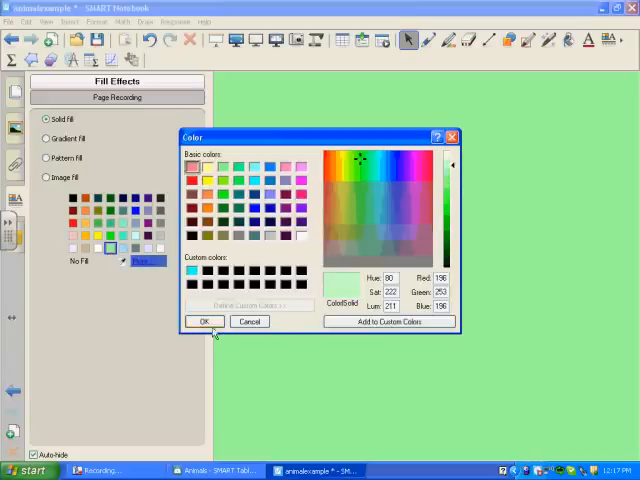
left_click(204, 320)
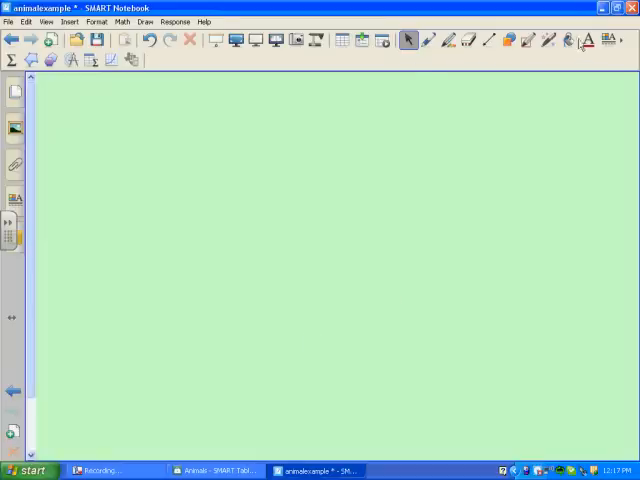
left_click(584, 40)
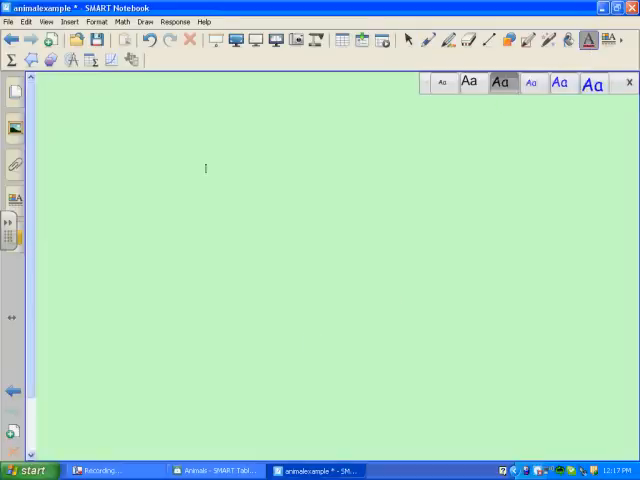
Write 'Circle 4 legged animals.' on the green Notebook page
type("Circle 4 le")
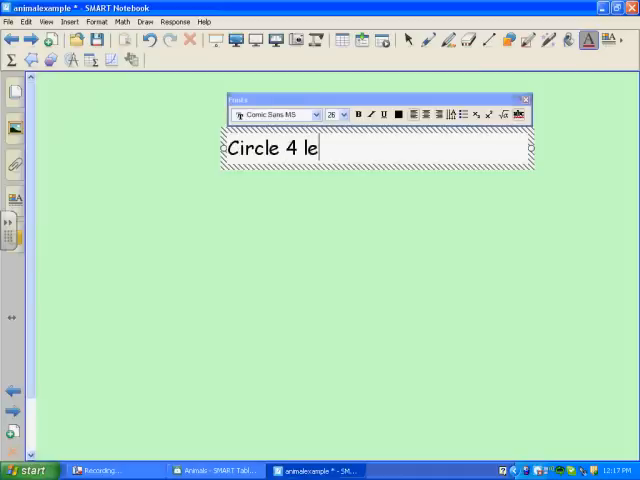
type("gged animal")
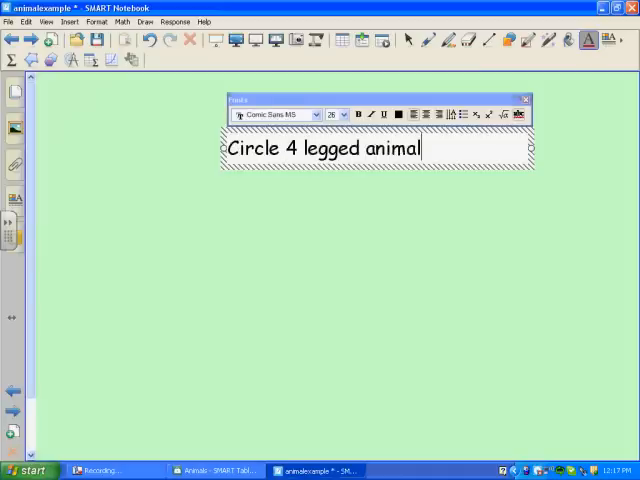
type("s.")
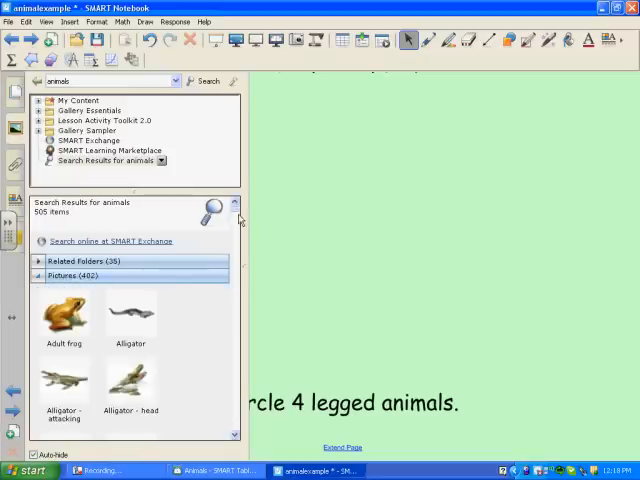
Place the sunfish and coiled snake pictures from the Gallery results onto the page
scroll("down", 3)
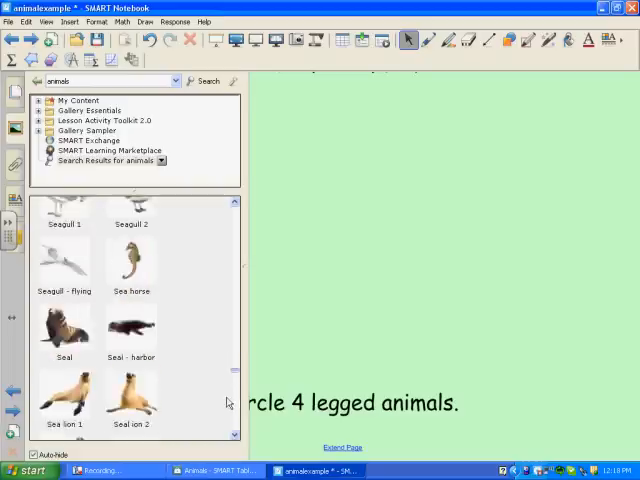
scroll("down", 3)
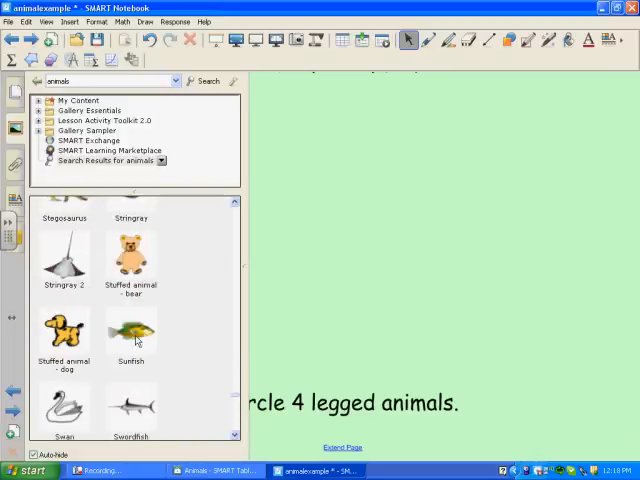
left_click_drag(132, 336, 336, 220)
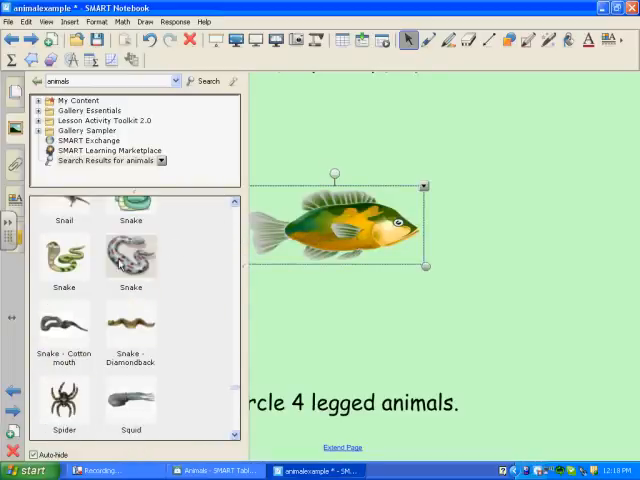
left_click_drag(132, 256, 532, 136)
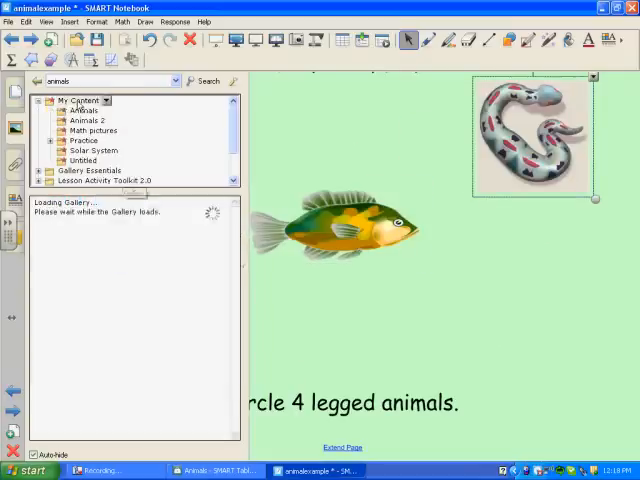
Add more animals from the My Content Animals 2 Pictures collection to the page
left_click(86, 120)
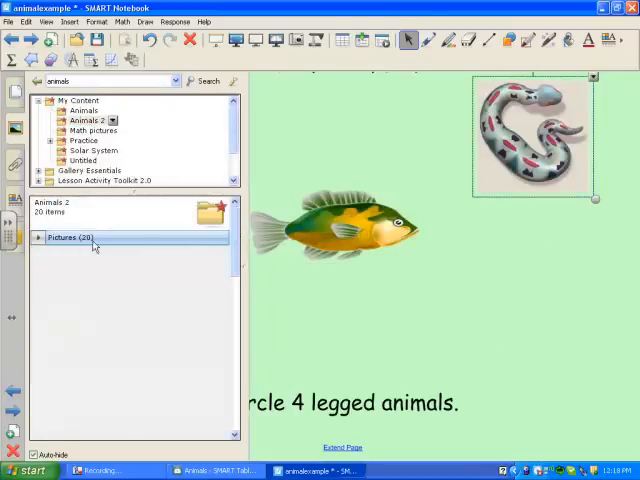
left_click(40, 238)
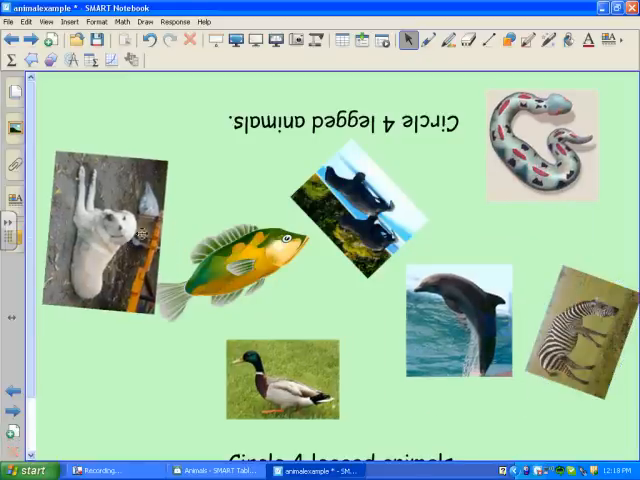
left_click(12, 24)
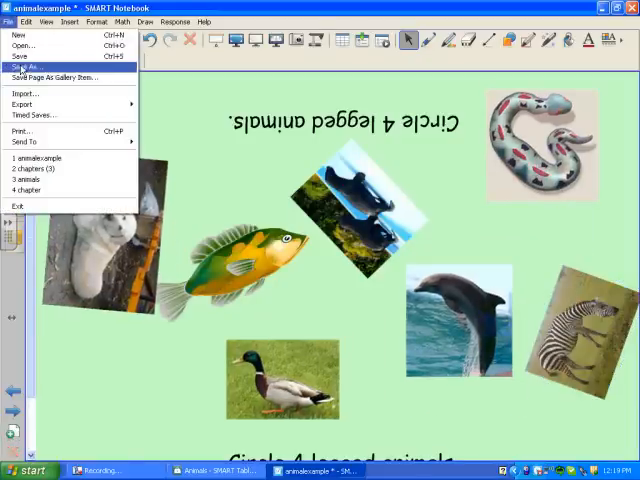
mouse_move(28, 104)
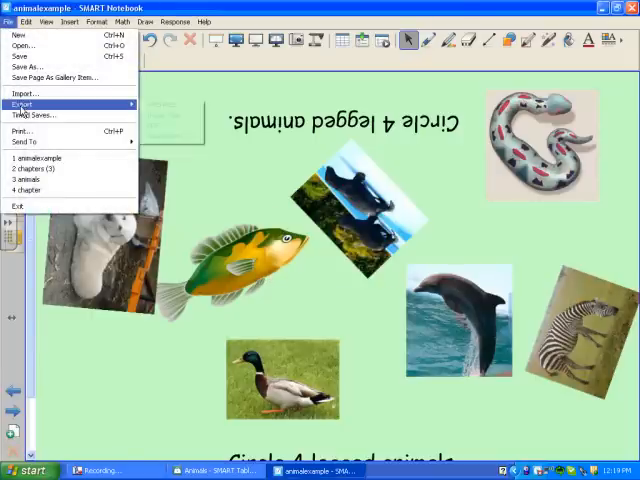
Export the animal page as Image Files, overwriting the previously exported images
left_click(28, 102)
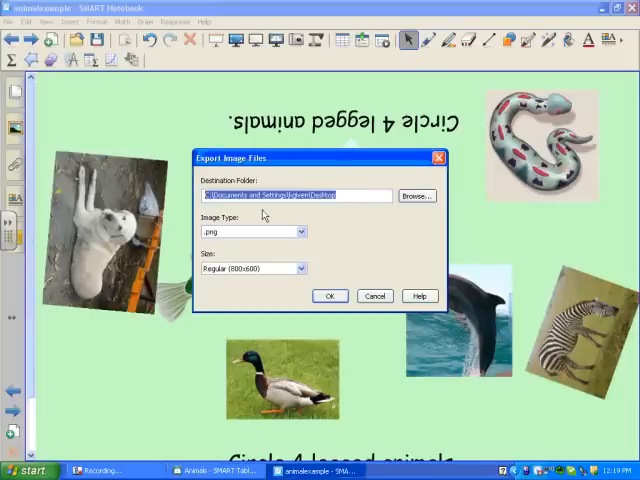
left_click(330, 296)
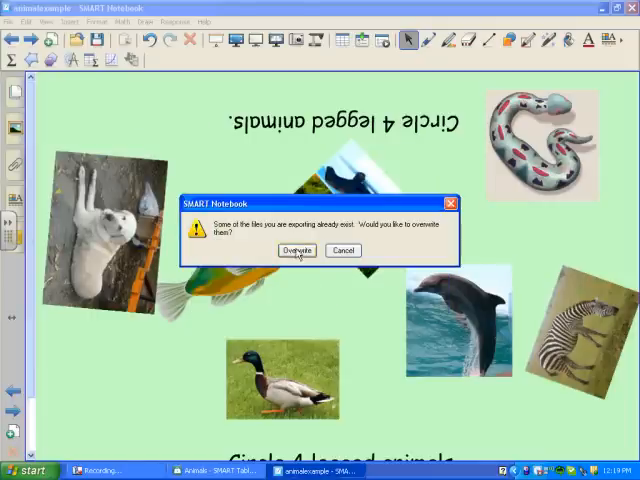
left_click(296, 250)
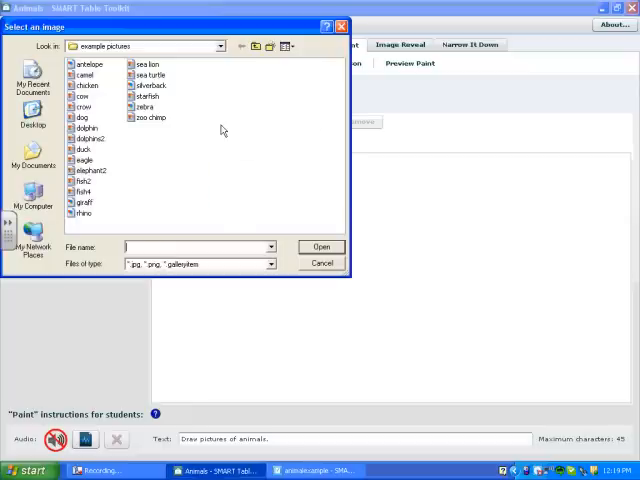
Import the exported animals image from the Desktop as the second custom background
left_click(320, 246)
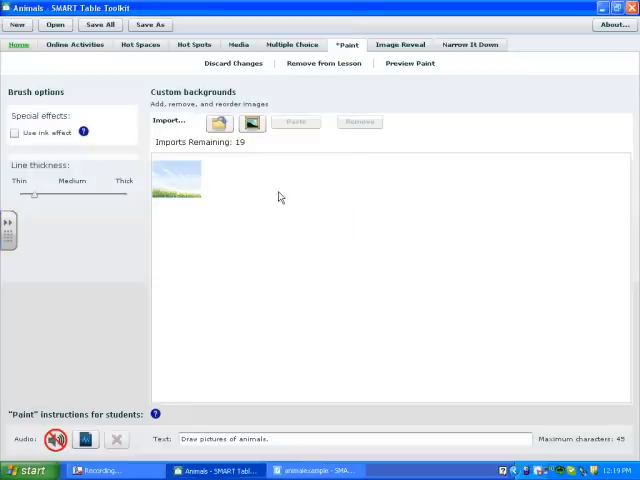
mouse_move(220, 122)
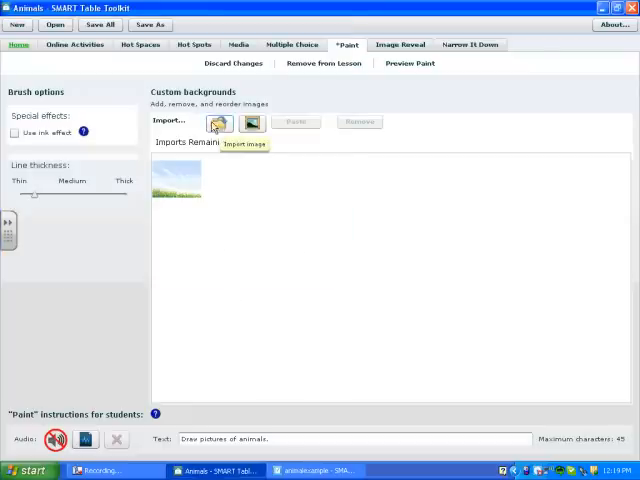
left_click(220, 122)
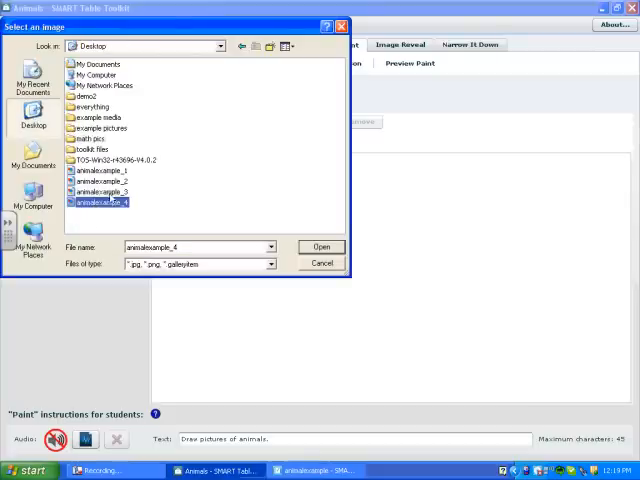
left_click(320, 246)
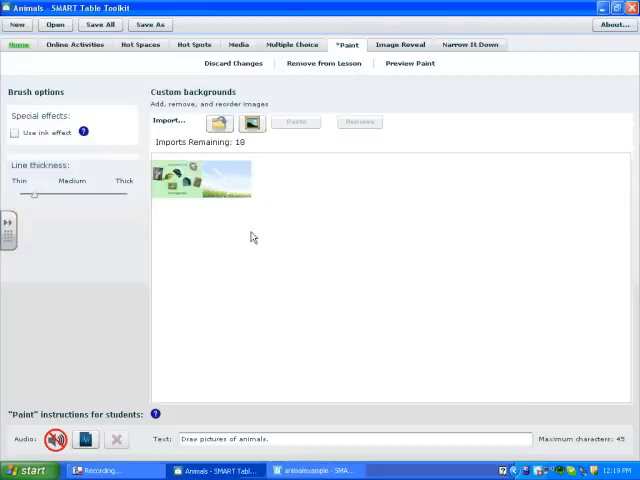
mouse_move(308, 244)
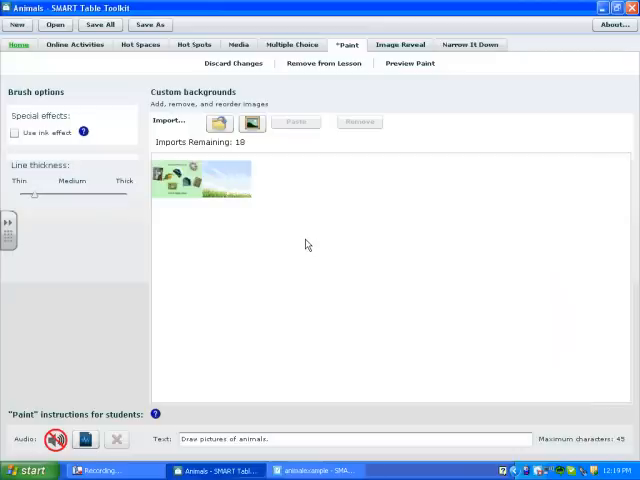
mouse_move(210, 212)
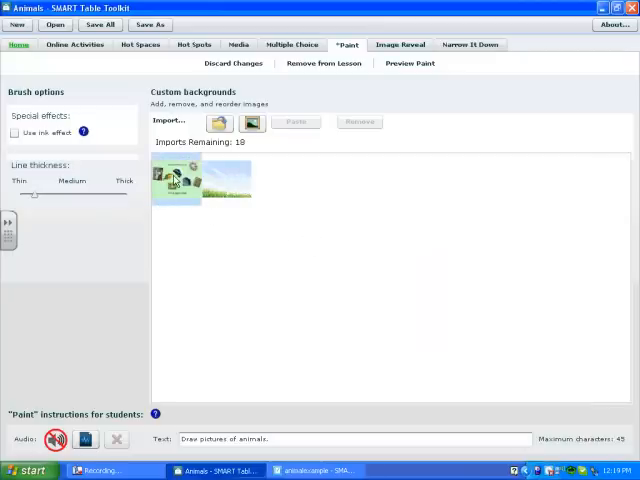
left_click(176, 180)
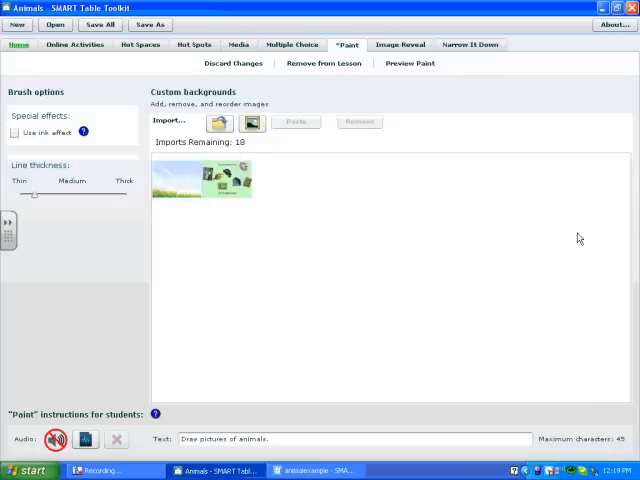
mouse_move(412, 64)
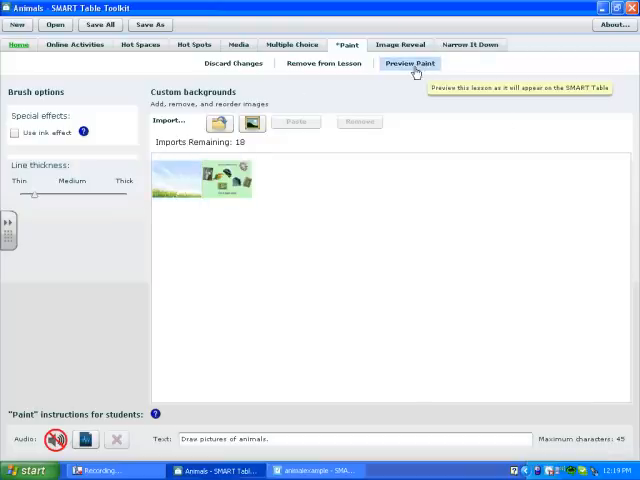
Preview the Paint activity in Internet Explorer, then save the whole lesson with Save All
left_click(426, 64)
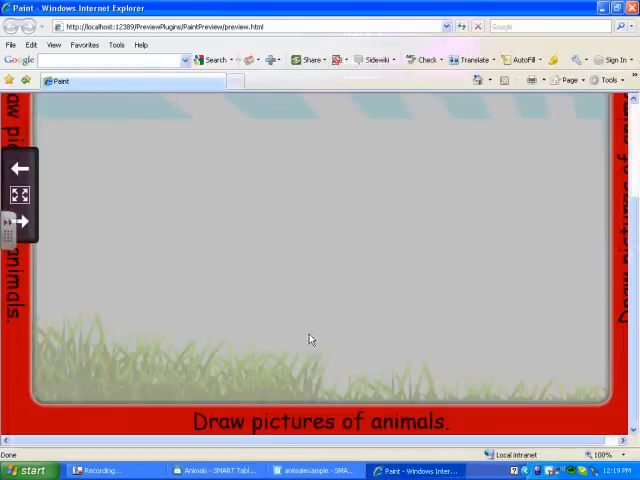
mouse_move(348, 332)
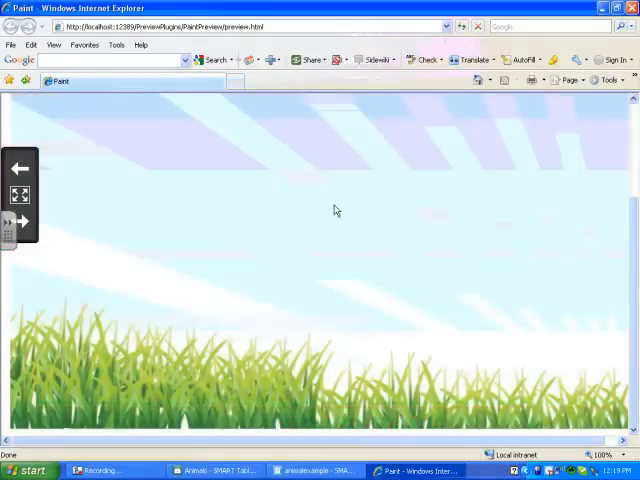
mouse_move(86, 250)
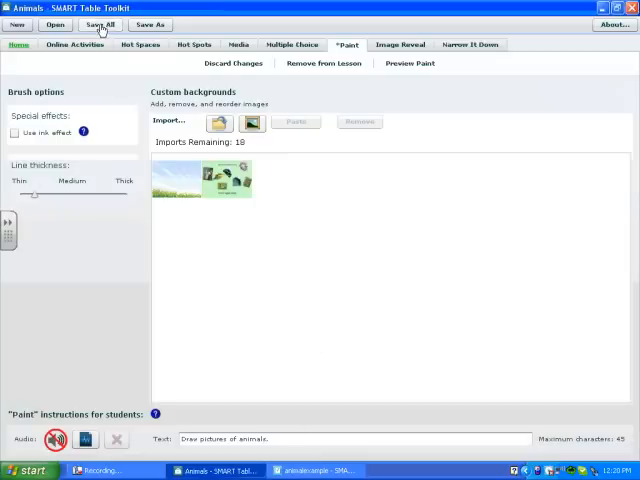
left_click(102, 24)
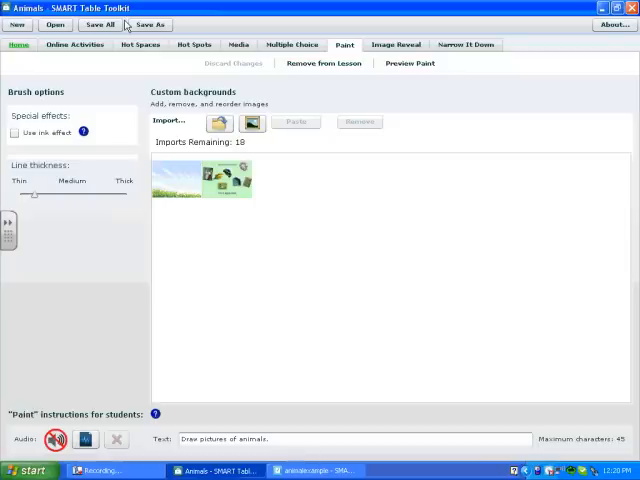